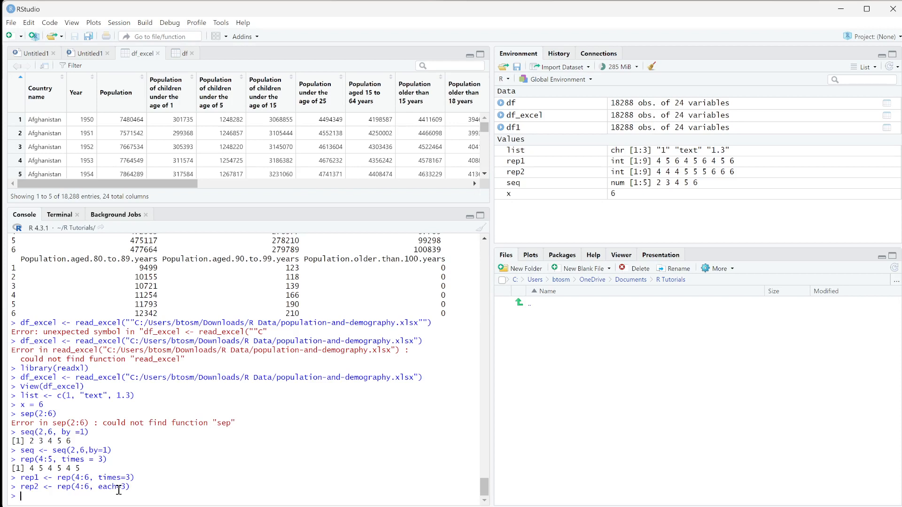
Create vector a holding 2 to 6 with a <- c(2:6) in the console.
type("a <-")
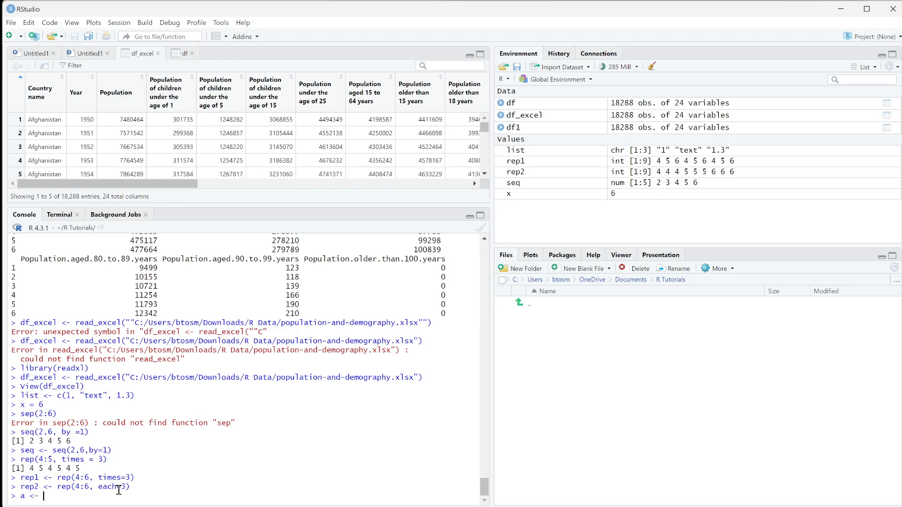
type("c")
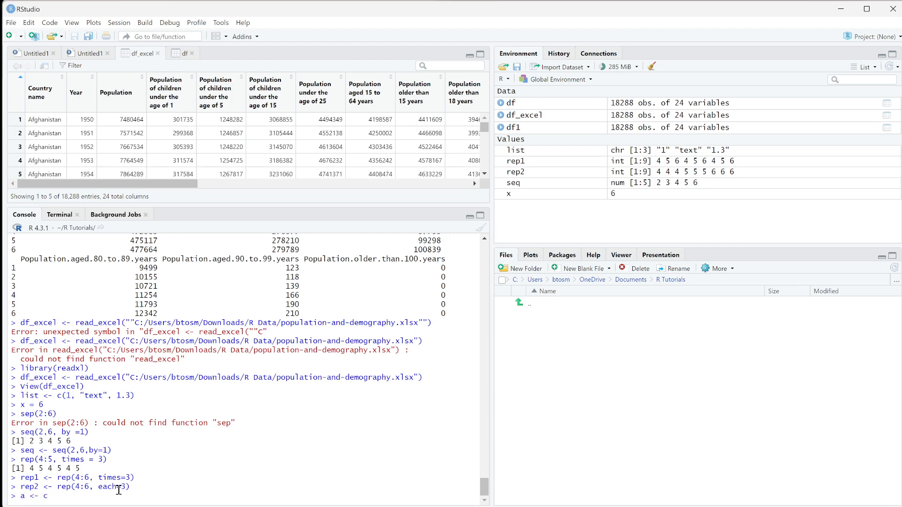
type("(2:")
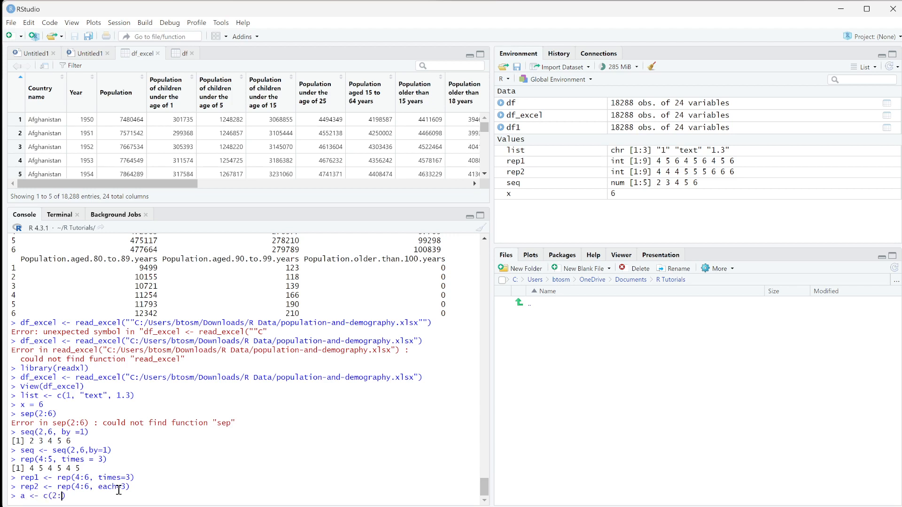
key("Enter")
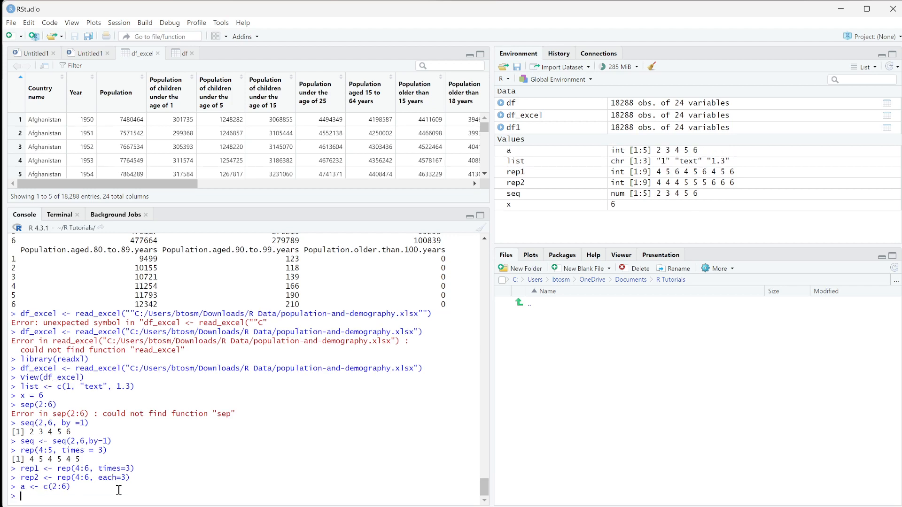
mouse_move(667, 153)
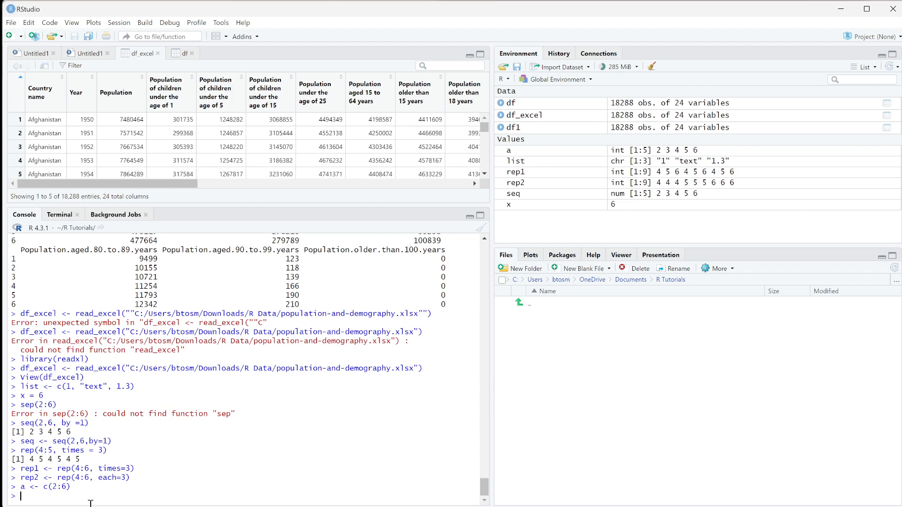
Create vector b holding 3 to 7 with b <- c(3:7) in the console.
type("b <-")
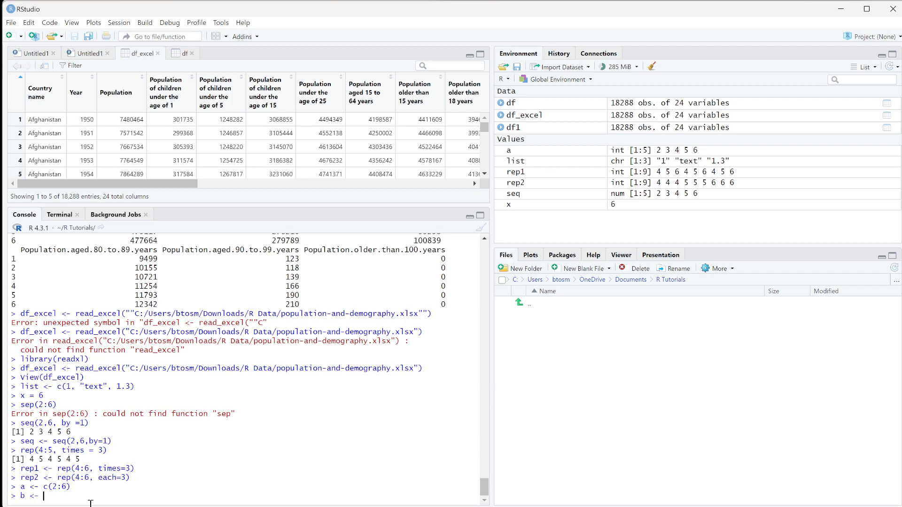
type("c()")
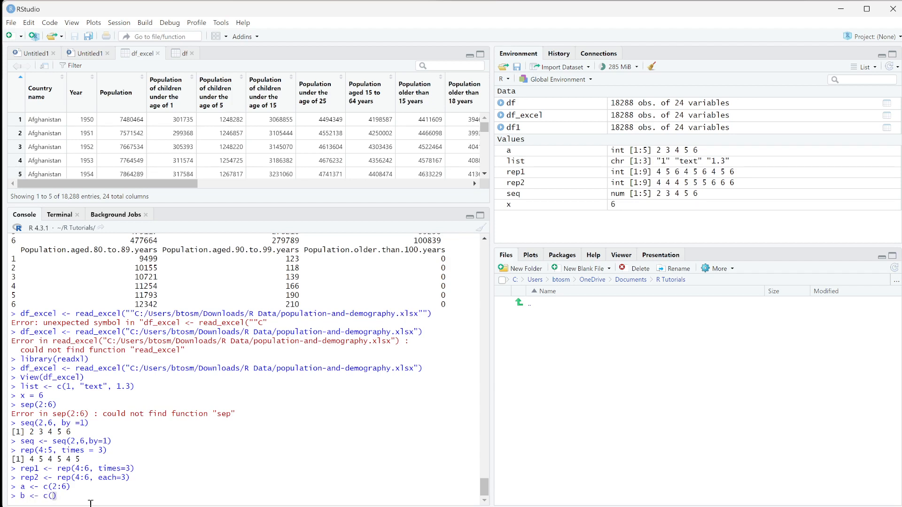
type("3:7")
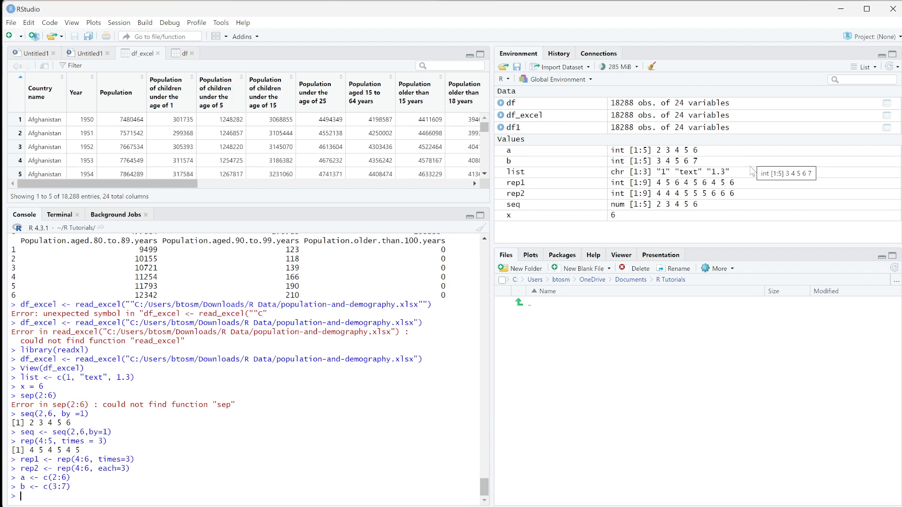
mouse_move(619, 138)
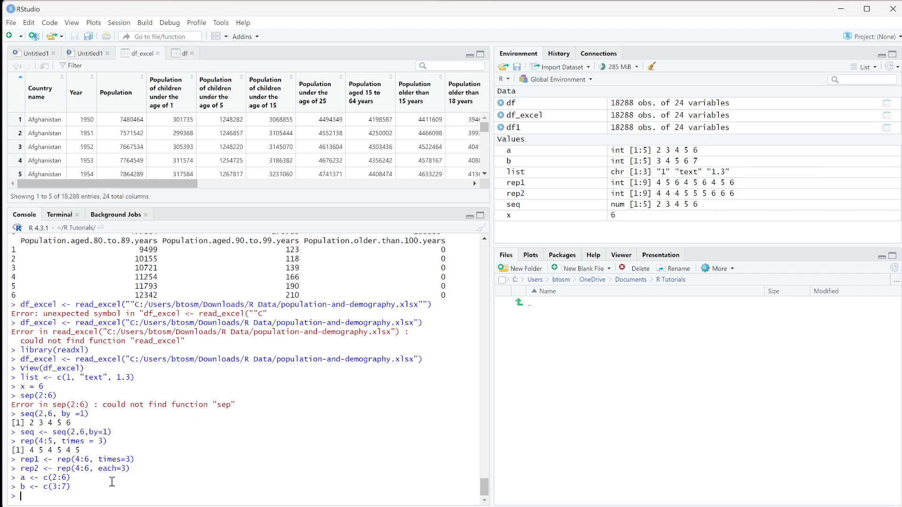
Combine a and b into data frame df with df <- data.frame(a,b).
type("df <-")
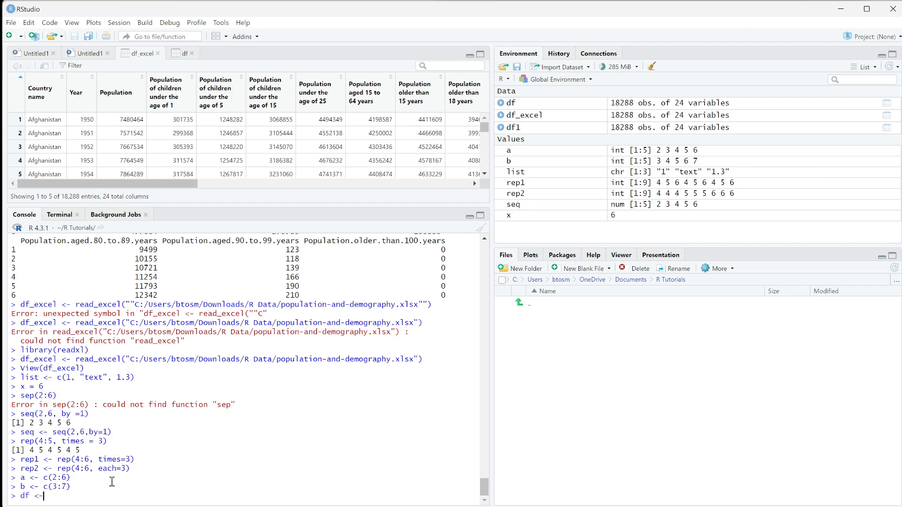
type("data.frame(")
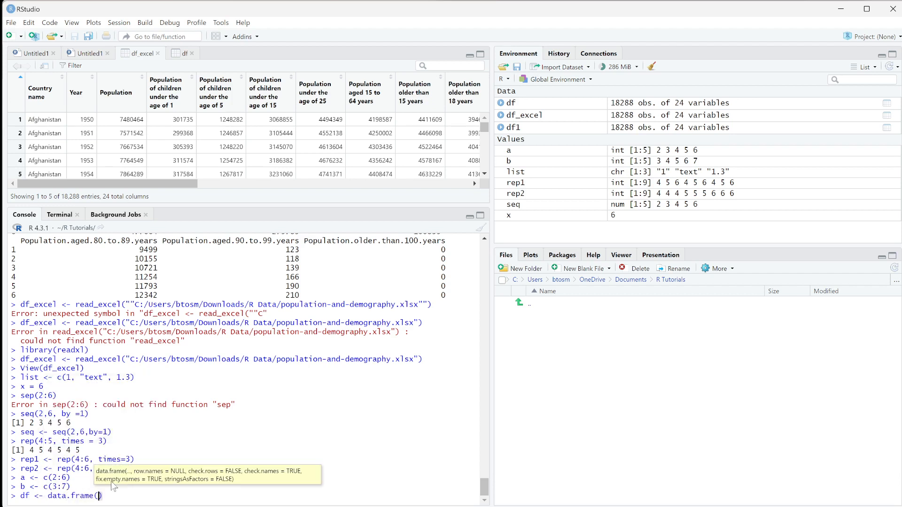
type("a,b")
type("View(df)")
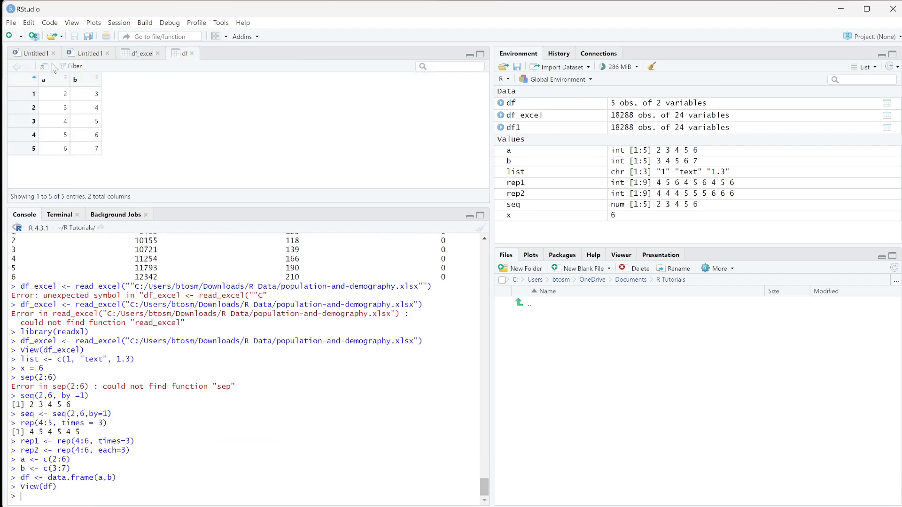
mouse_move(113, 156)
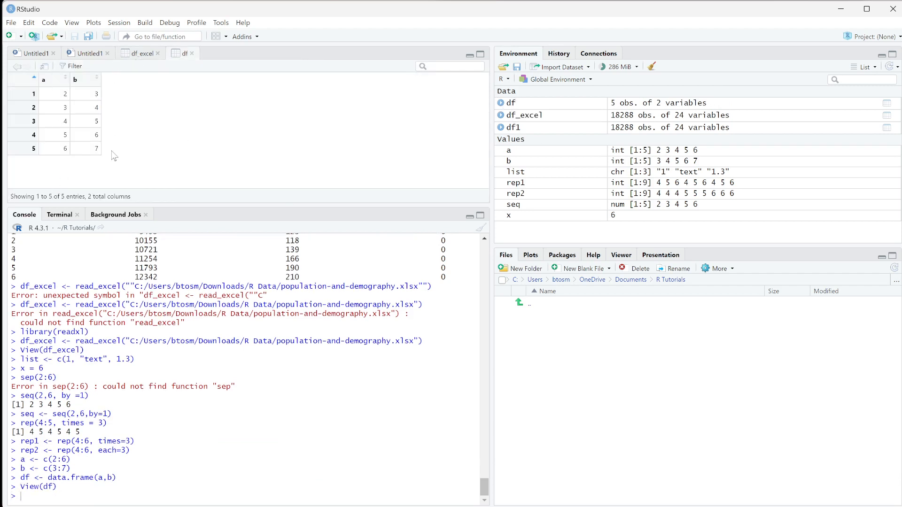
mouse_move(129, 111)
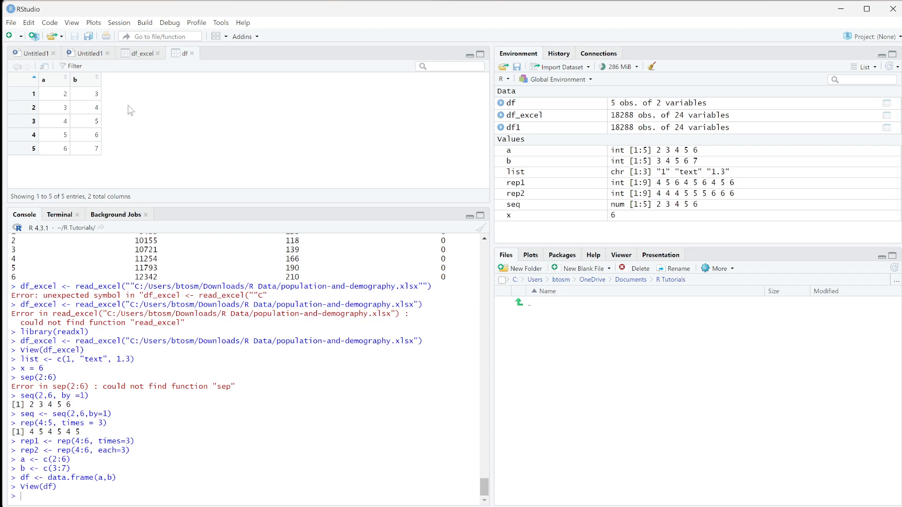
mouse_move(42, 109)
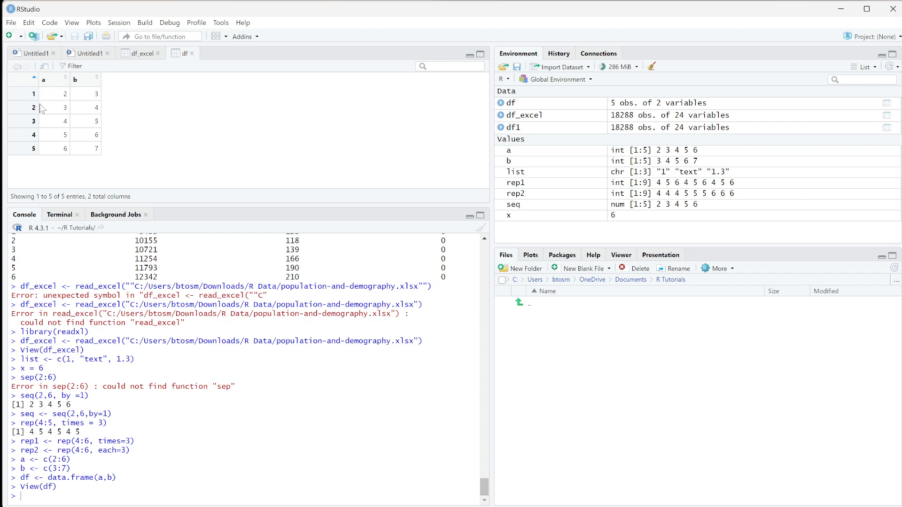
mouse_move(129, 96)
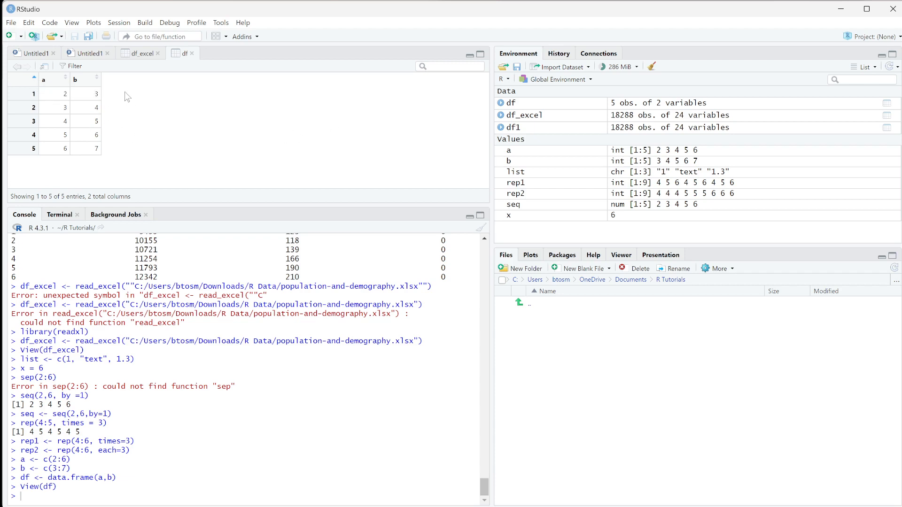